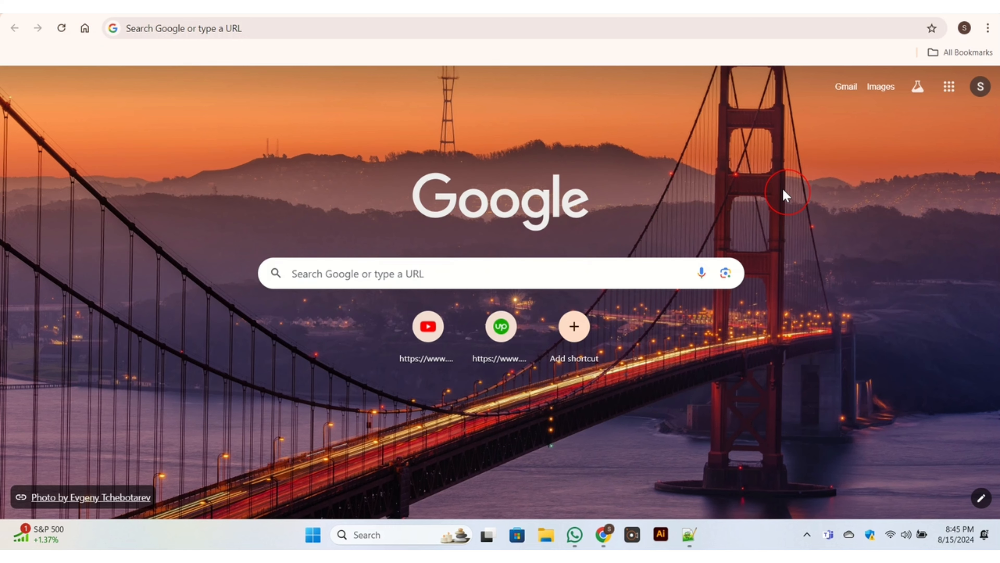
{"action": "mouse_move", "coordinate": [540, 57]}
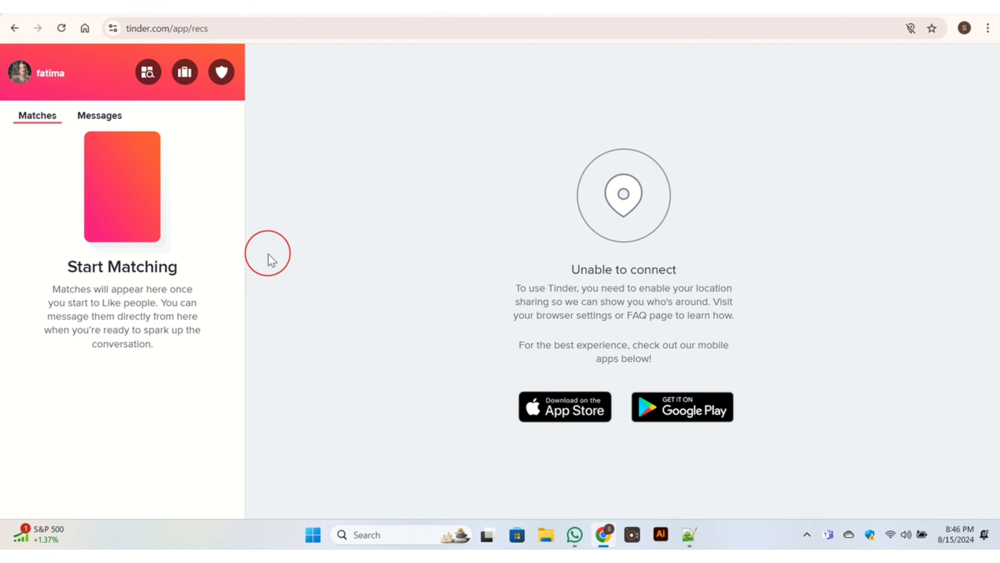
{"action": "mouse_move", "coordinate": [33, 164]}
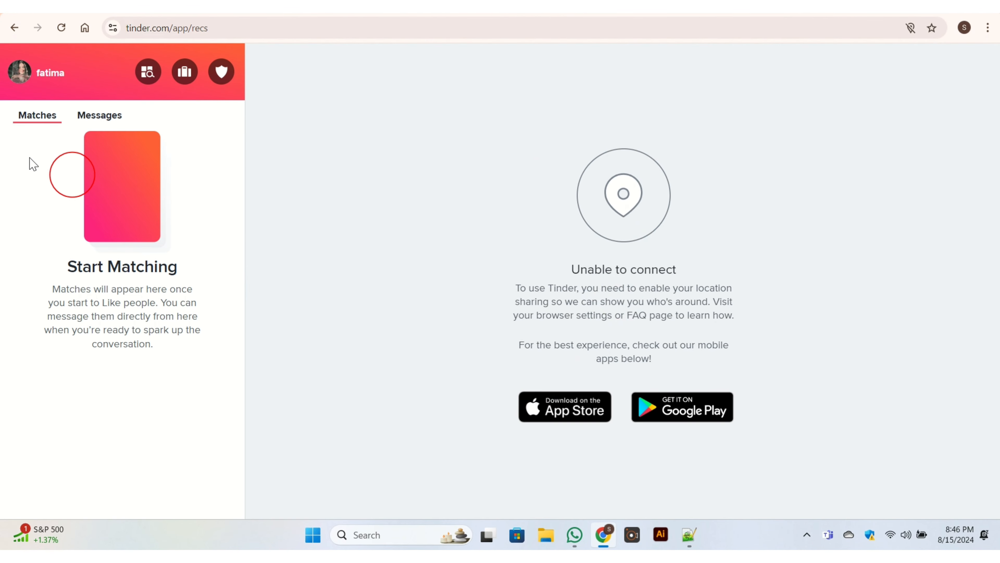
Reach the legal and account section at the bottom of your profile's settings panel.
{"action": "left_click", "coordinate": [19, 71]}
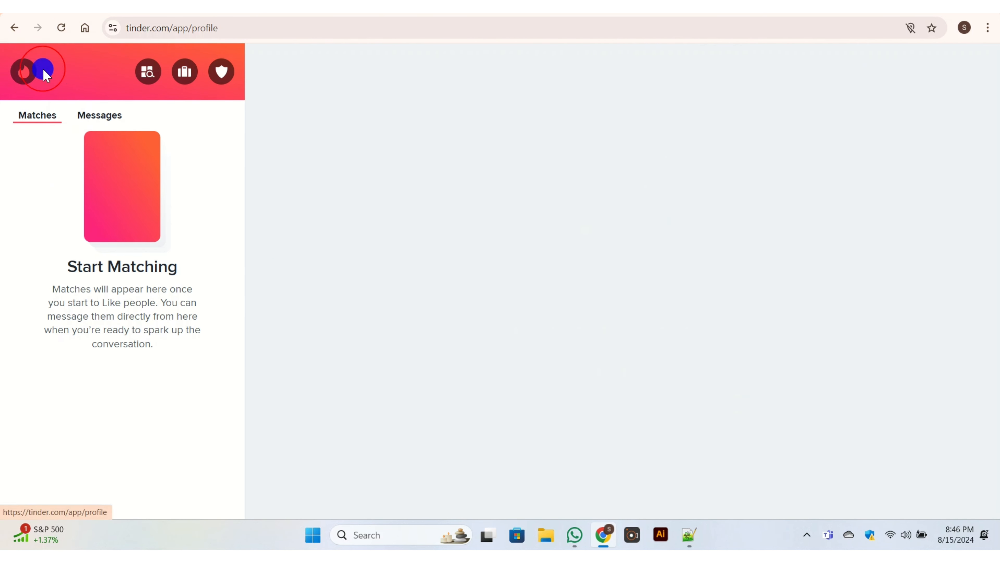
{"action": "left_click", "coordinate": [44, 69]}
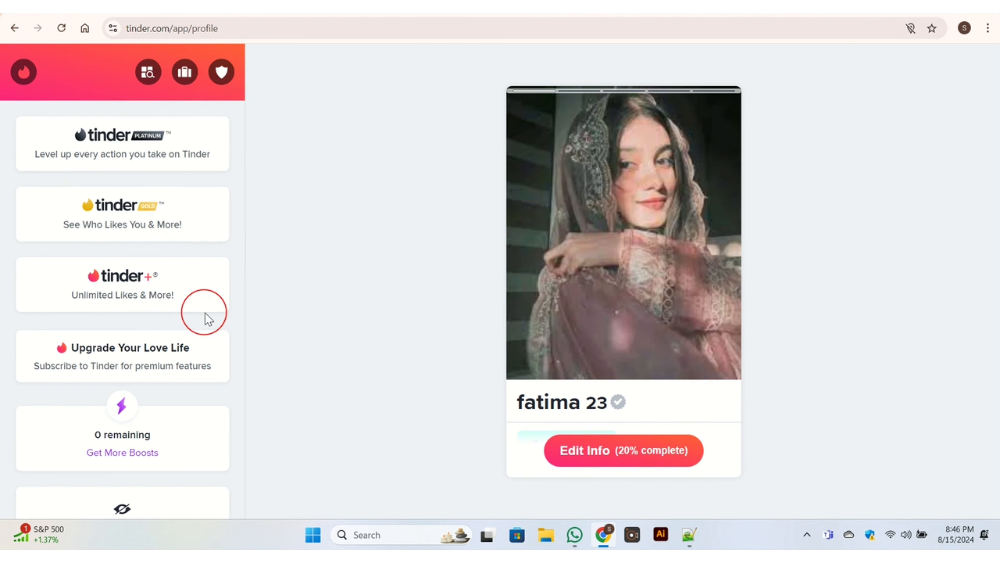
{"action": "scroll", "scroll_direction": "down", "scroll_amount": 3}
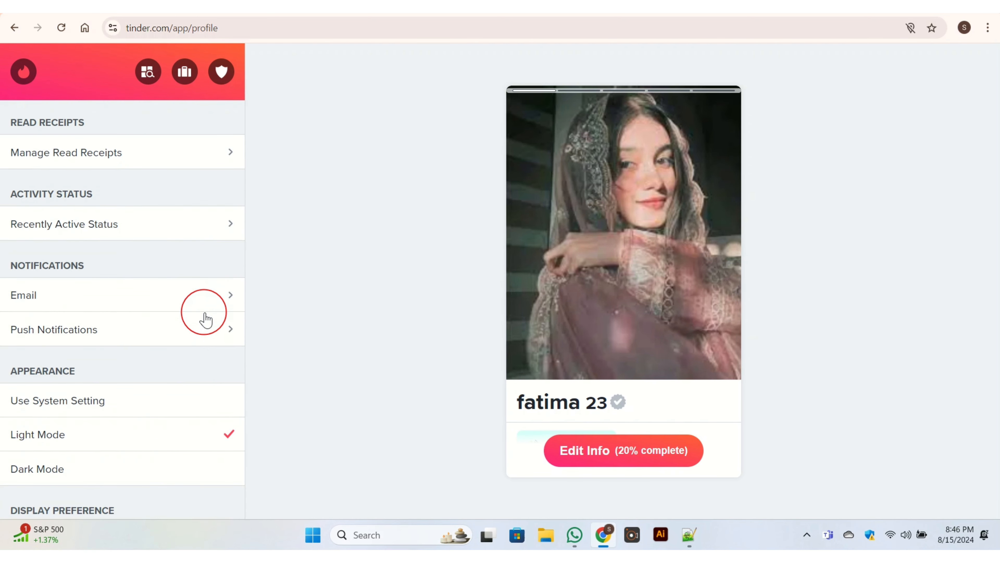
{"action": "scroll", "scroll_direction": "down", "scroll_amount": 3}
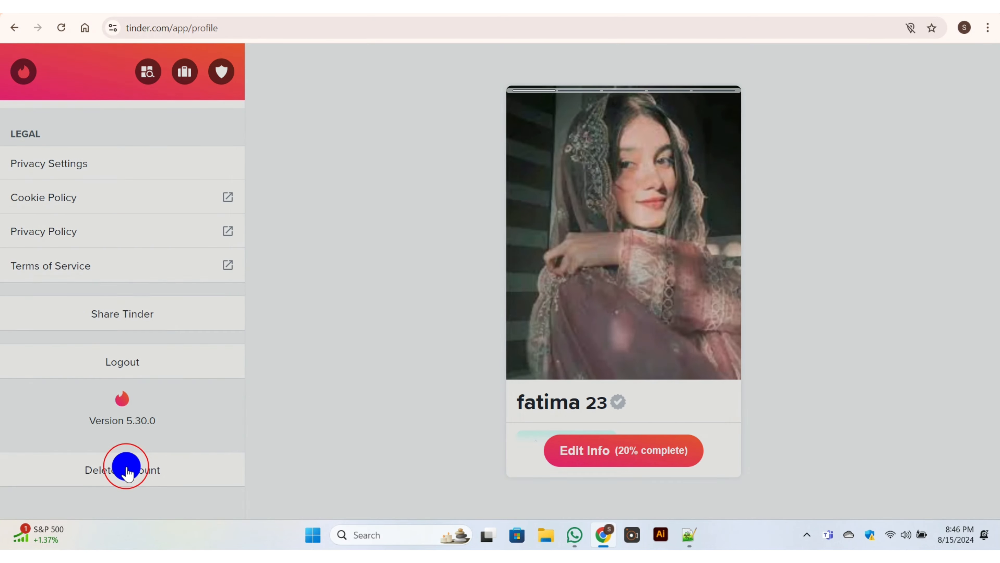
Choose Delete Account, then Delete My Account instead of hiding, reaching the final confirmation.
{"action": "left_click", "coordinate": [122, 469]}
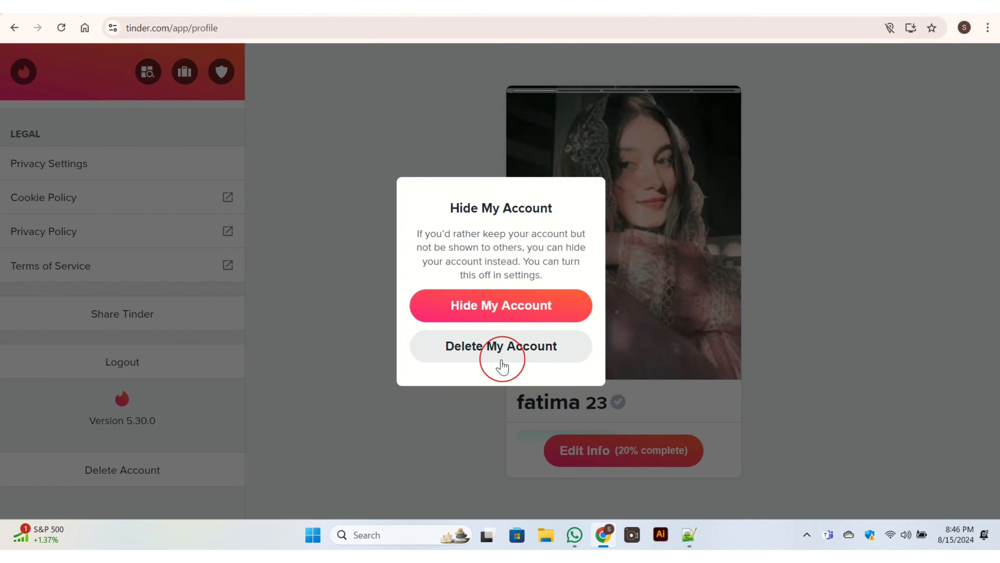
{"action": "left_click", "coordinate": [501, 346]}
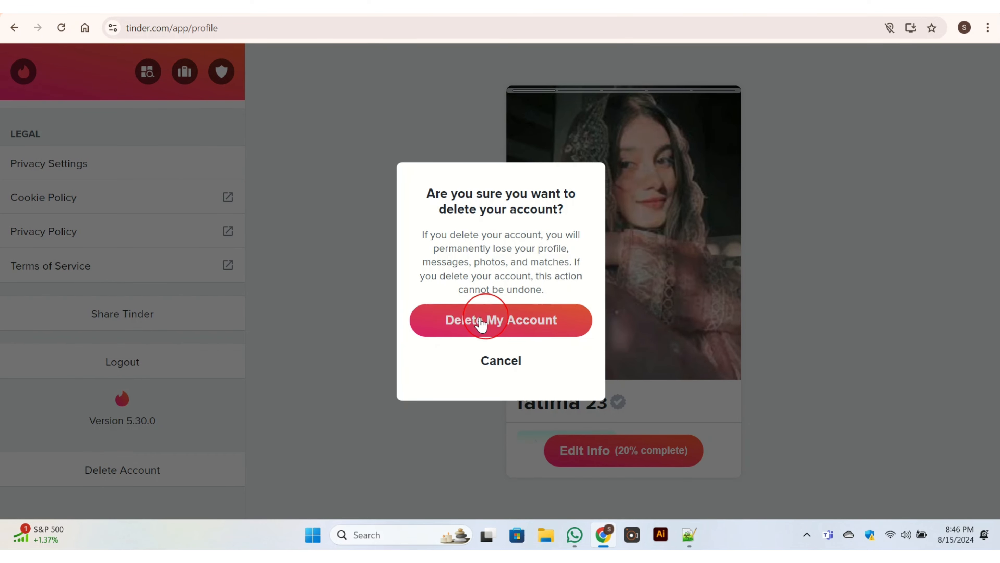
{"action": "mouse_move", "coordinate": [604, 318]}
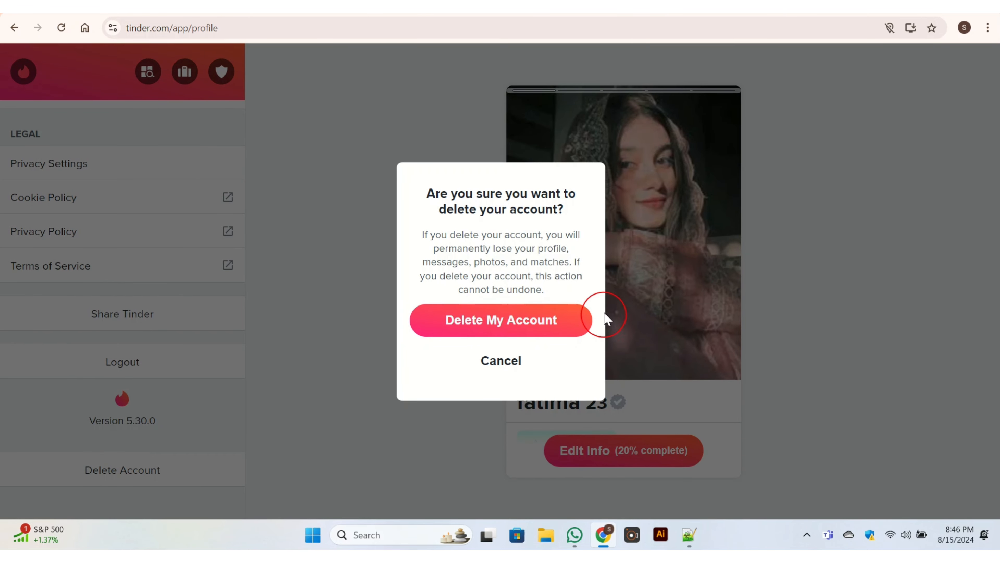